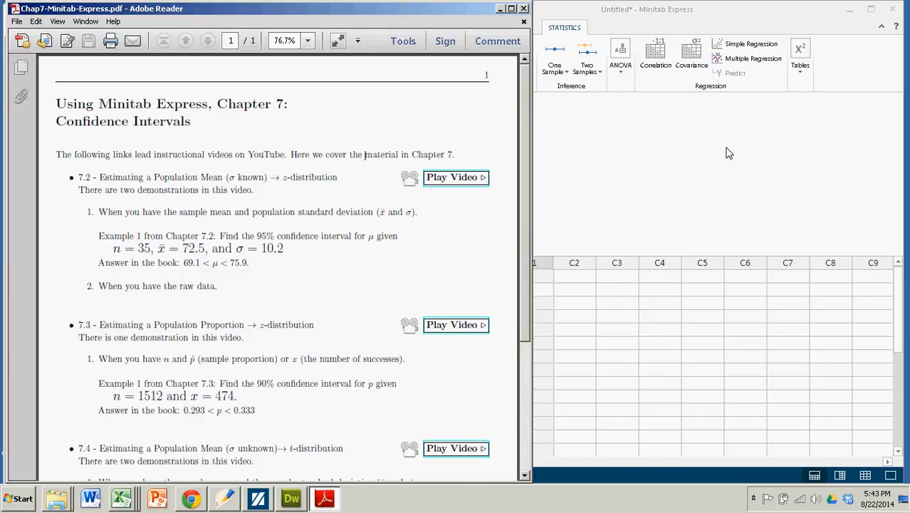
{"action": "mouse_move", "coordinate": [375, 231]}
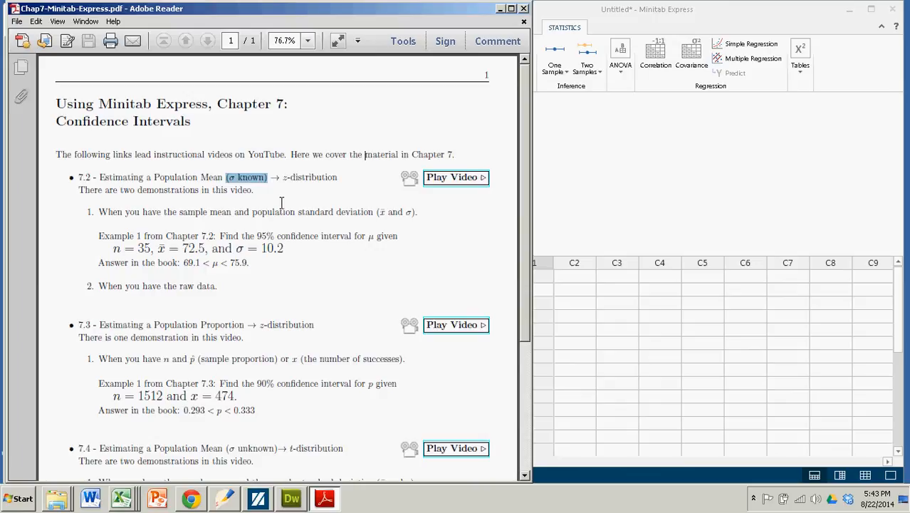
Step: Review the worksheet area and select the starting cell before choosing an analysis
{"action": "scroll", "scroll_direction": "down", "scroll_amount": 3}
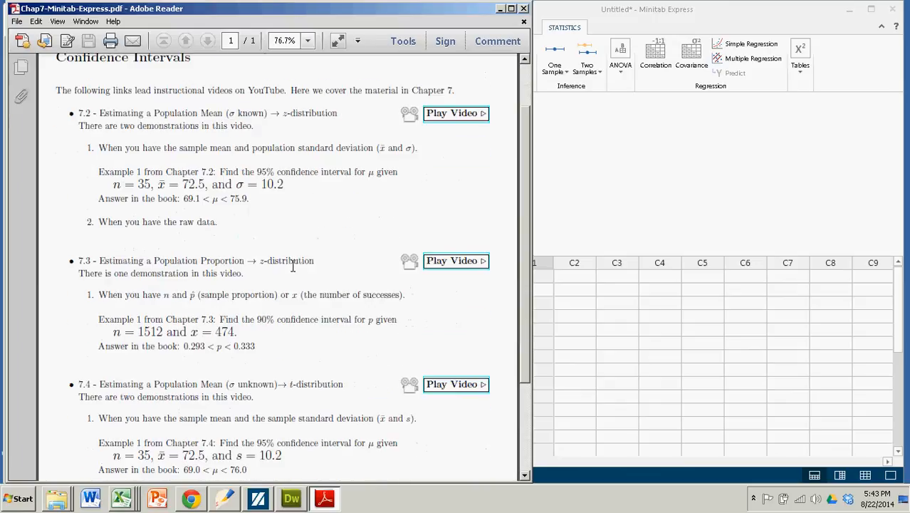
{"action": "scroll", "scroll_direction": "down", "scroll_amount": 3}
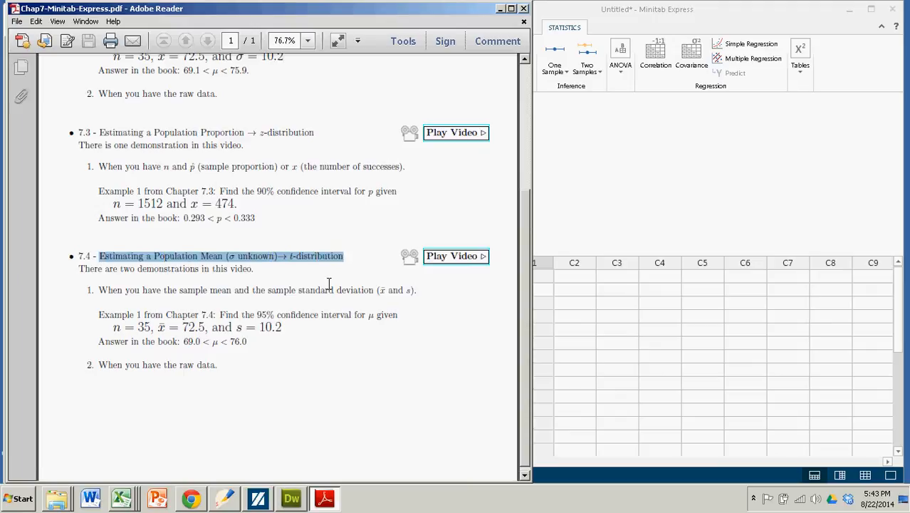
{"action": "scroll", "scroll_direction": "up", "scroll_amount": 3}
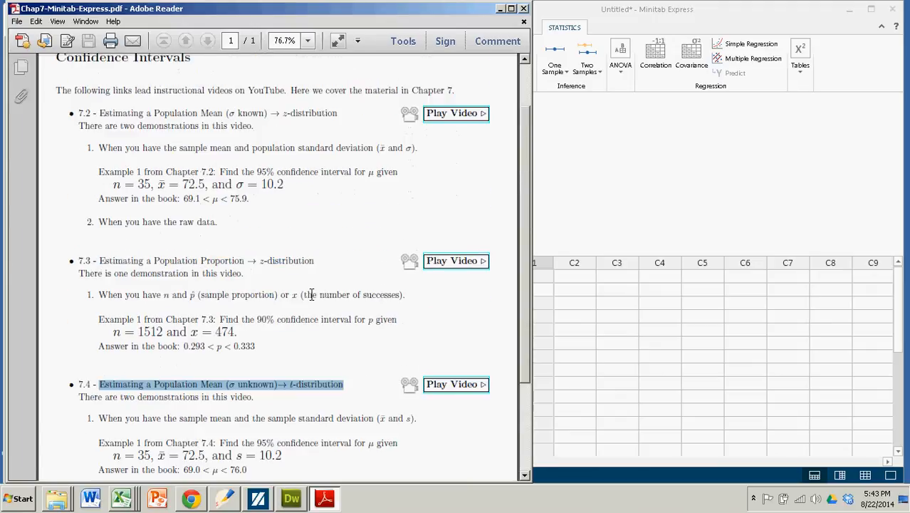
{"action": "scroll", "scroll_direction": "up", "scroll_amount": 3}
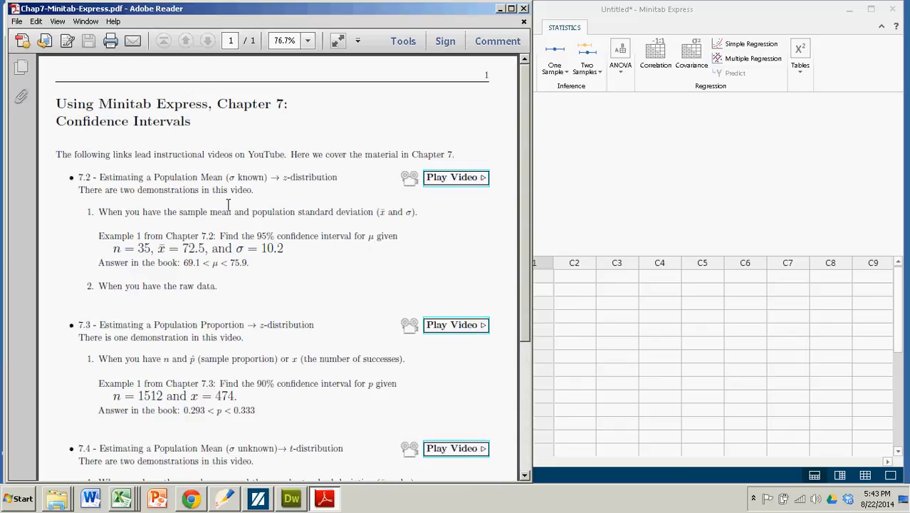
{"action": "mouse_move", "coordinate": [112, 247]}
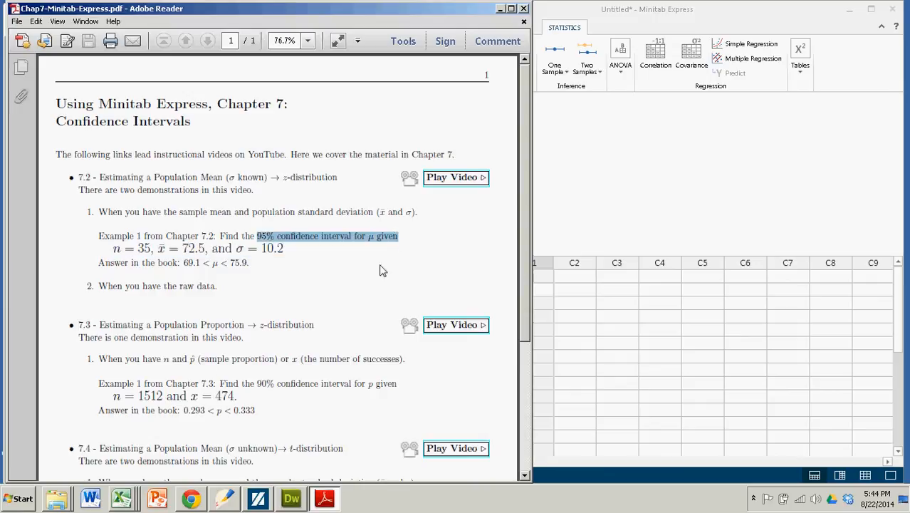
{"action": "left_click", "coordinate": [116, 250]}
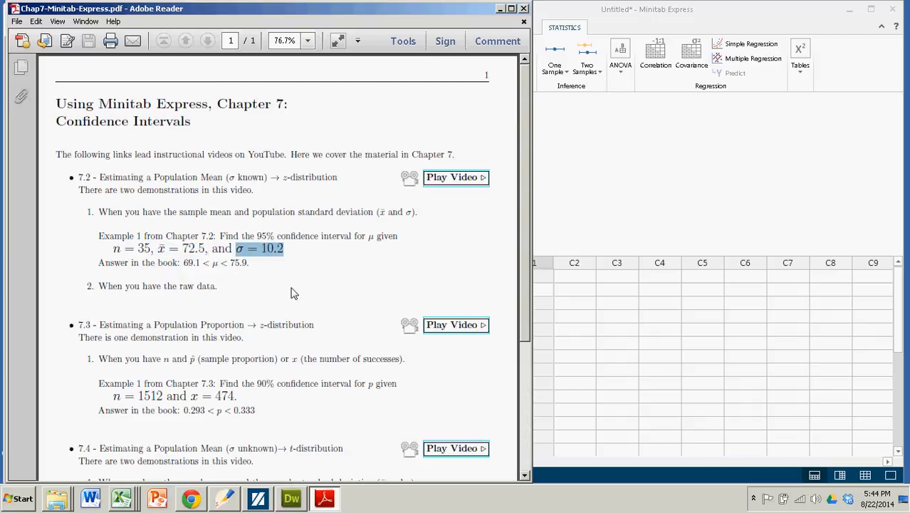
{"action": "mouse_move", "coordinate": [294, 294]}
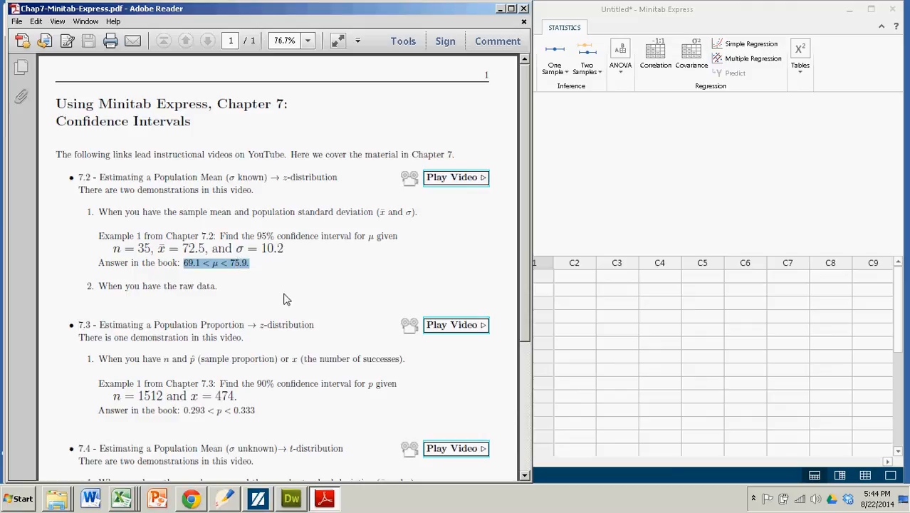
{"action": "mouse_move", "coordinate": [287, 293]}
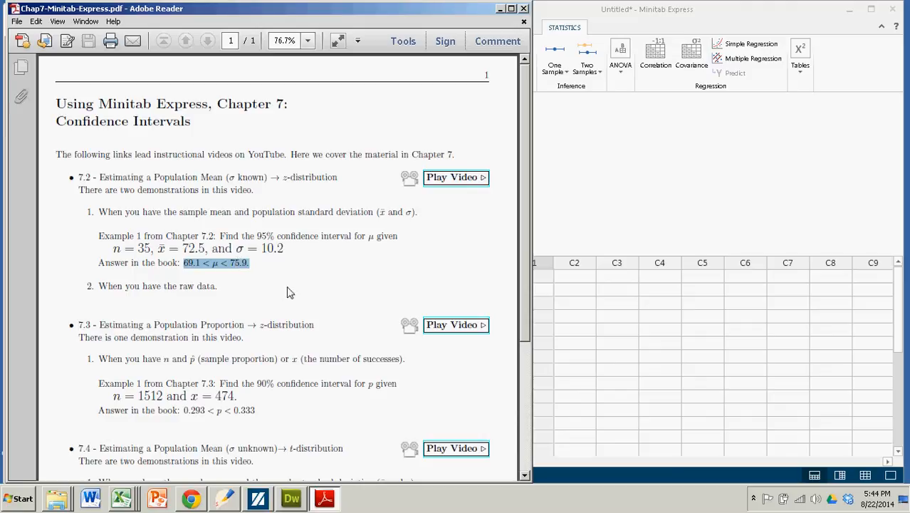
{"action": "mouse_move", "coordinate": [334, 276]}
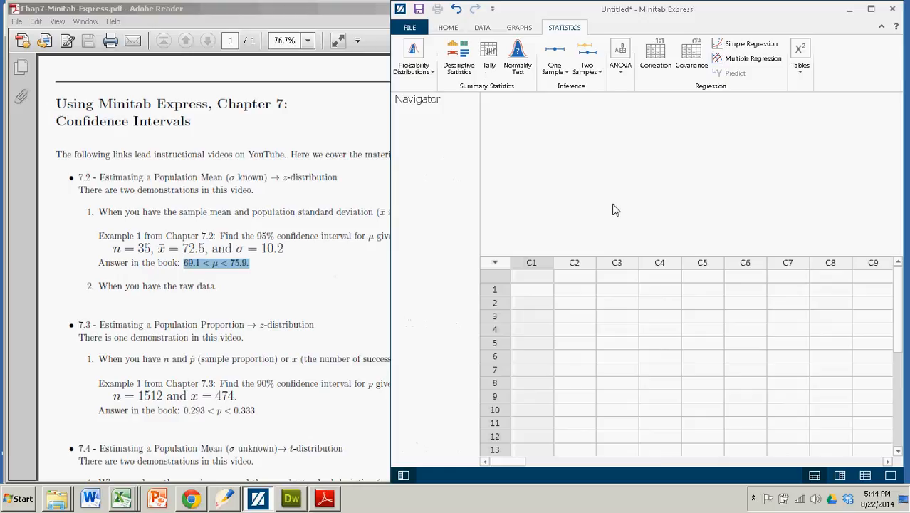
{"action": "mouse_move", "coordinate": [564, 92]}
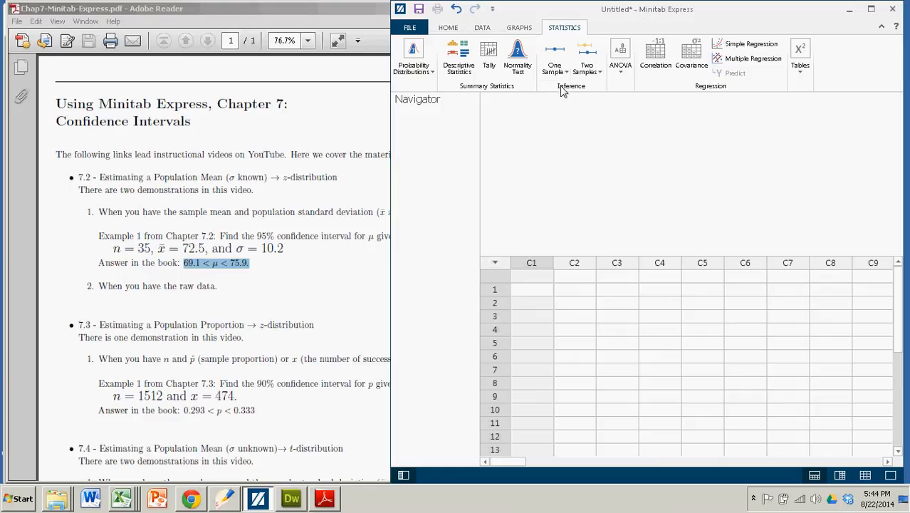
Step: Start a 1-Sample Z analysis from Statistics > One Sample
{"action": "left_click", "coordinate": [555, 57]}
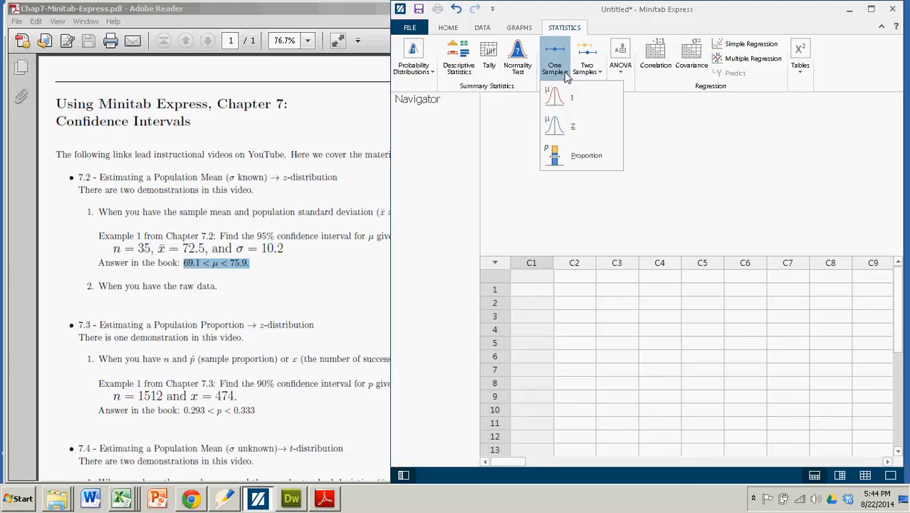
{"action": "left_click", "coordinate": [572, 125]}
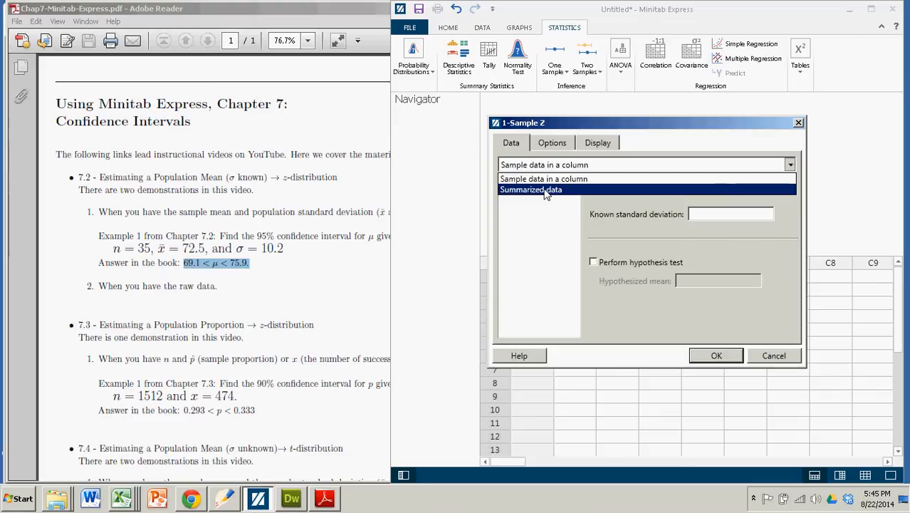
Step: Choose Summarized data with sample size 35 and sample mean 72.5
{"action": "left_click", "coordinate": [530, 190]}
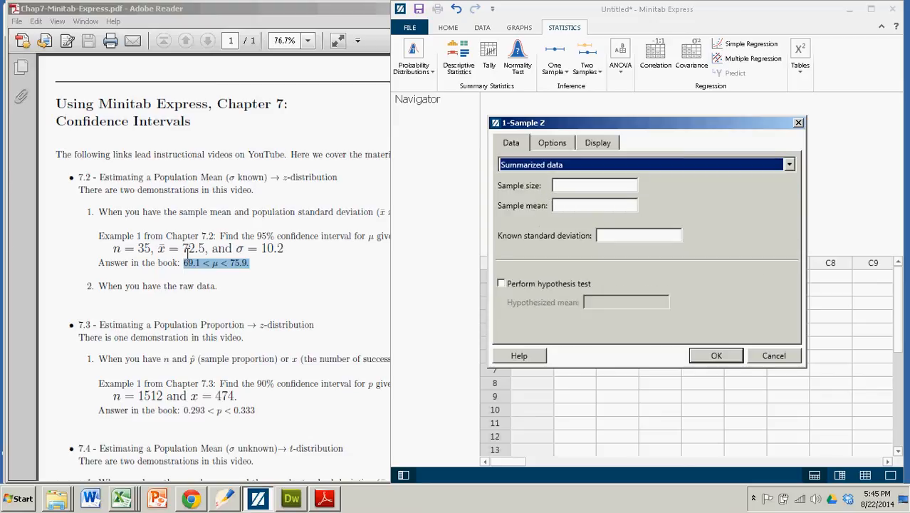
{"action": "left_click", "coordinate": [595, 186]}
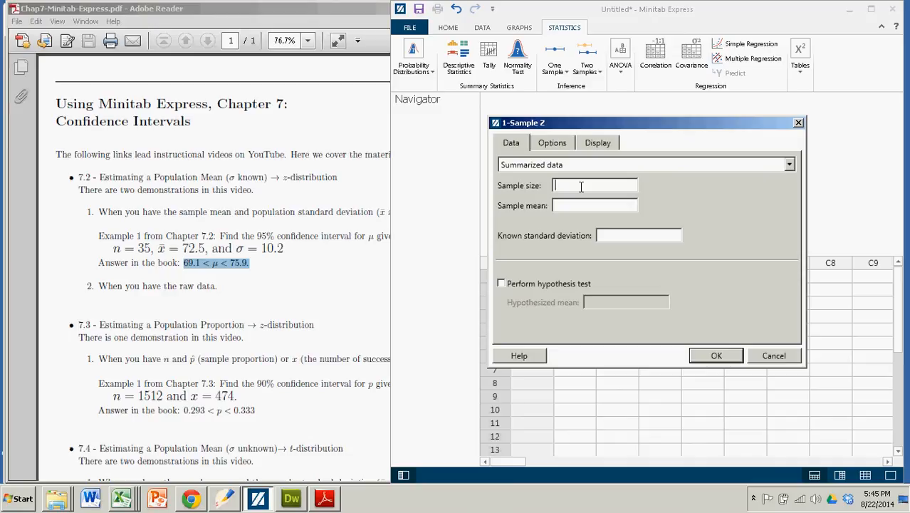
{"action": "type", "text": "35"}
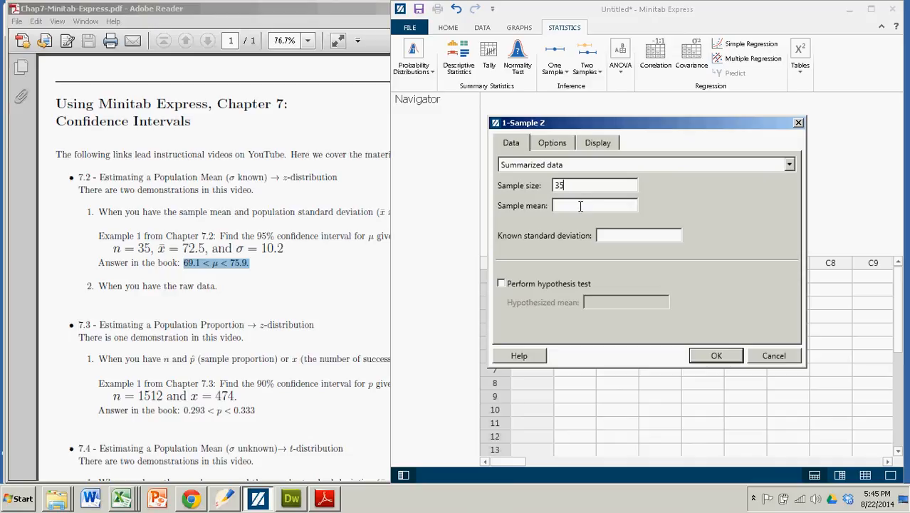
{"action": "type", "text": "72"}
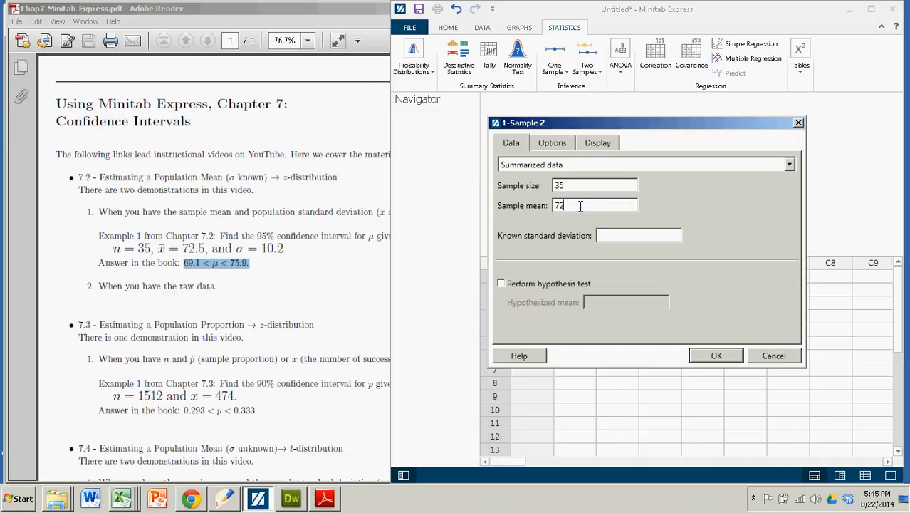
{"action": "type", "text": ".5"}
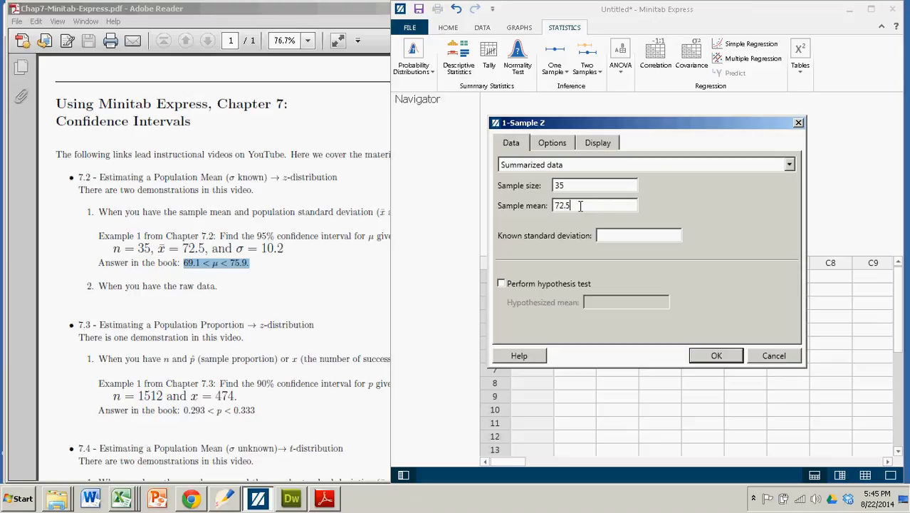
Step: Enter 10.2 as the known standard deviation
{"action": "left_click", "coordinate": [638, 235]}
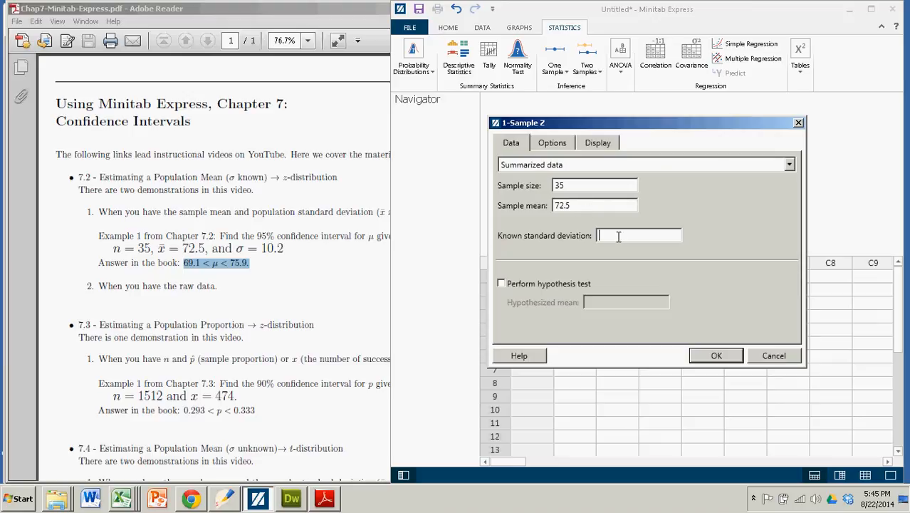
{"action": "type", "text": "10"}
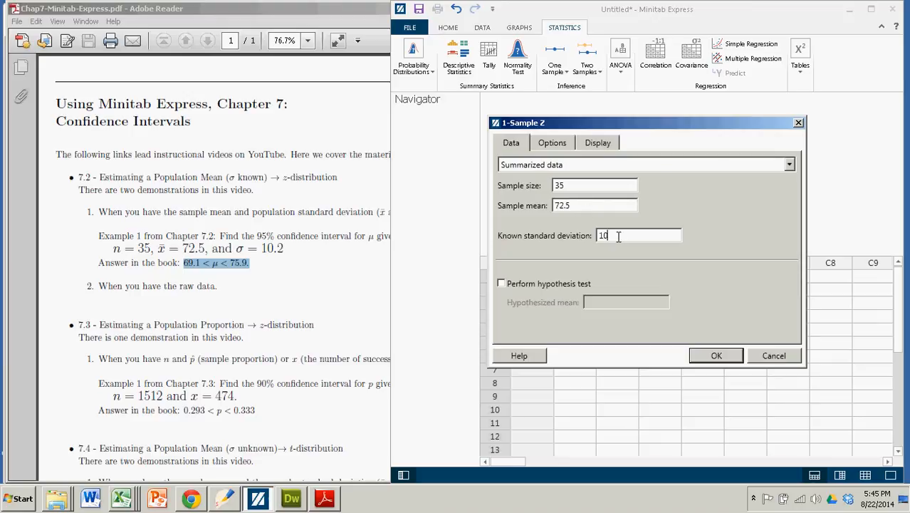
{"action": "type", "text": ".2"}
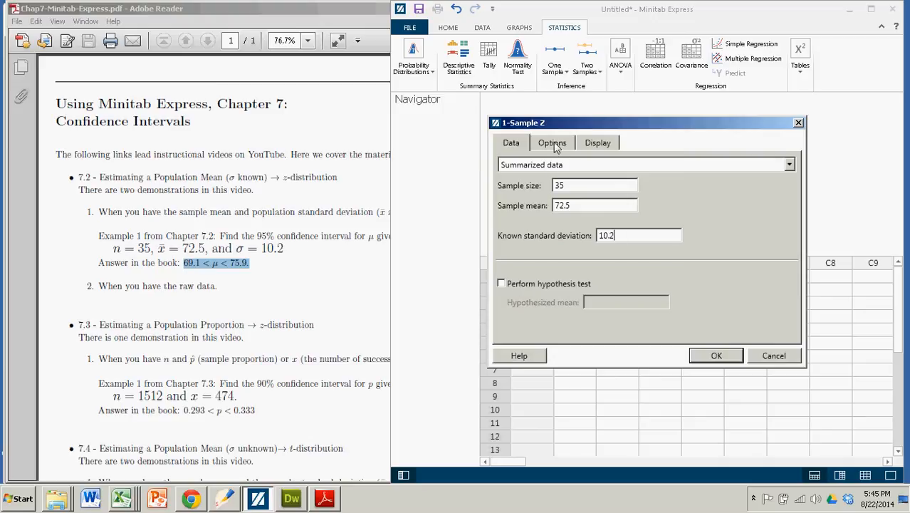
{"action": "left_click", "coordinate": [552, 143]}
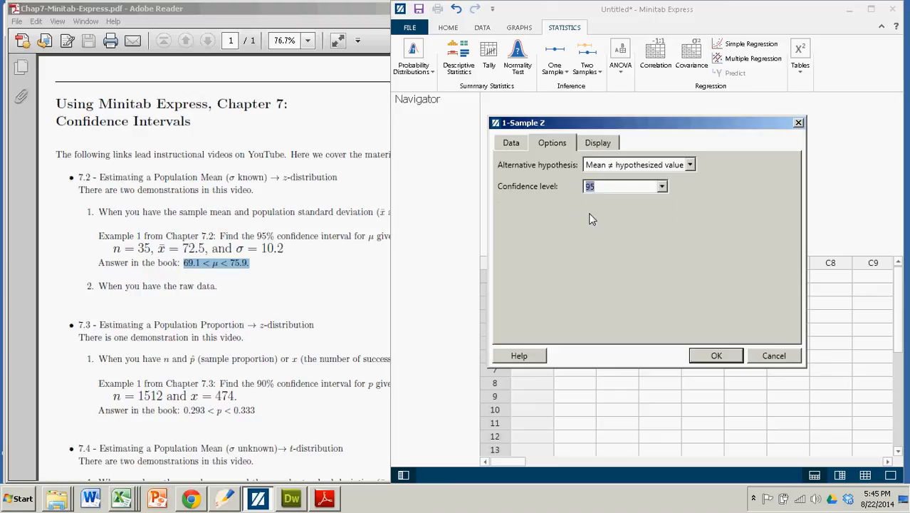
{"action": "mouse_move", "coordinate": [627, 258]}
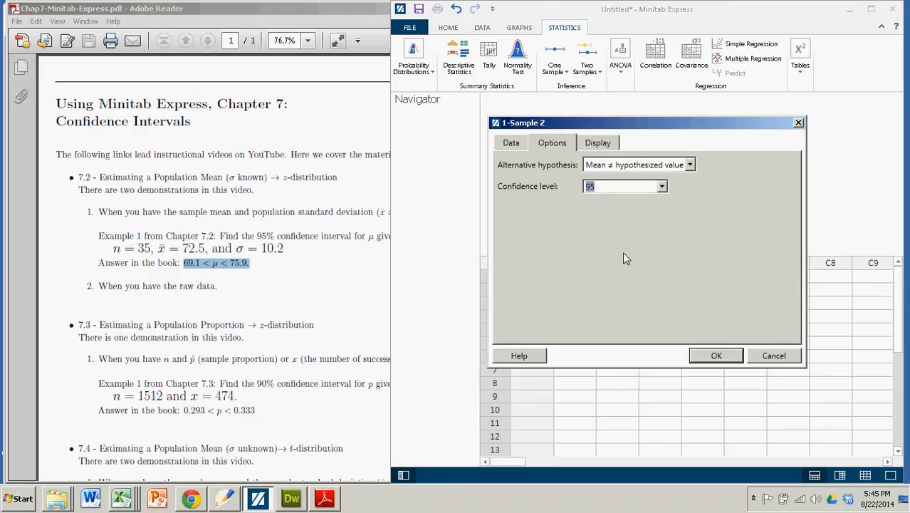
{"action": "mouse_move", "coordinate": [619, 168]}
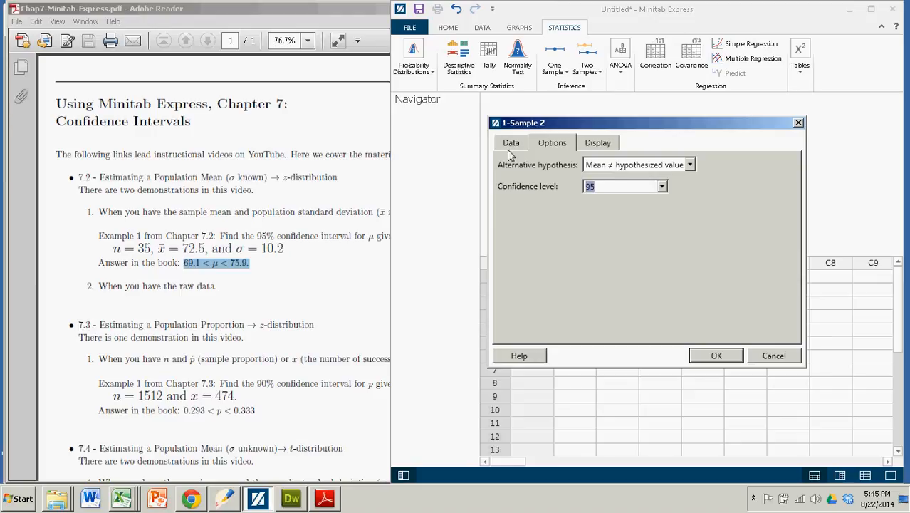
{"action": "left_click", "coordinate": [510, 142]}
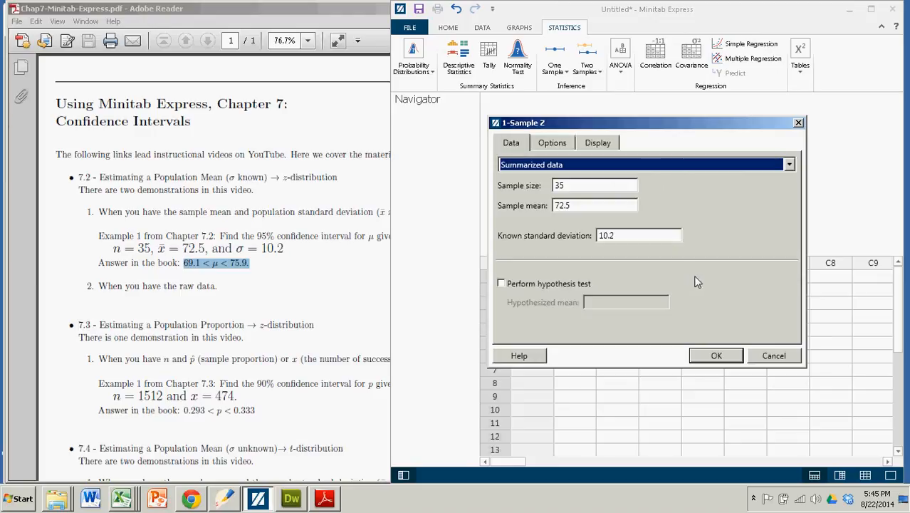
{"action": "left_click", "coordinate": [716, 356]}
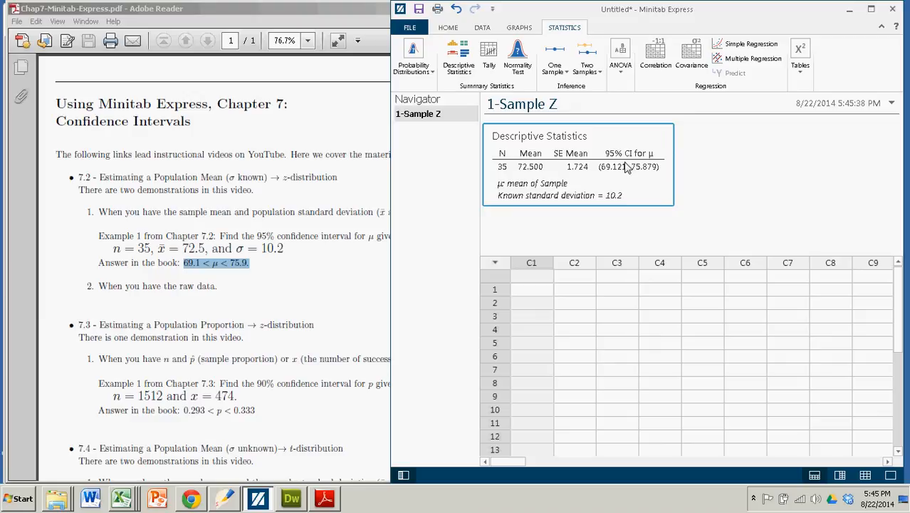
{"action": "mouse_move", "coordinate": [618, 177]}
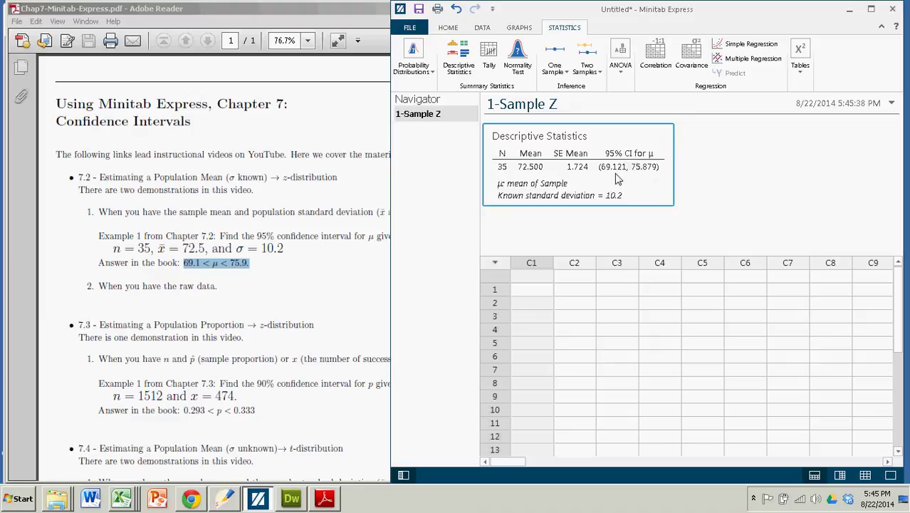
{"action": "mouse_move", "coordinate": [655, 179]}
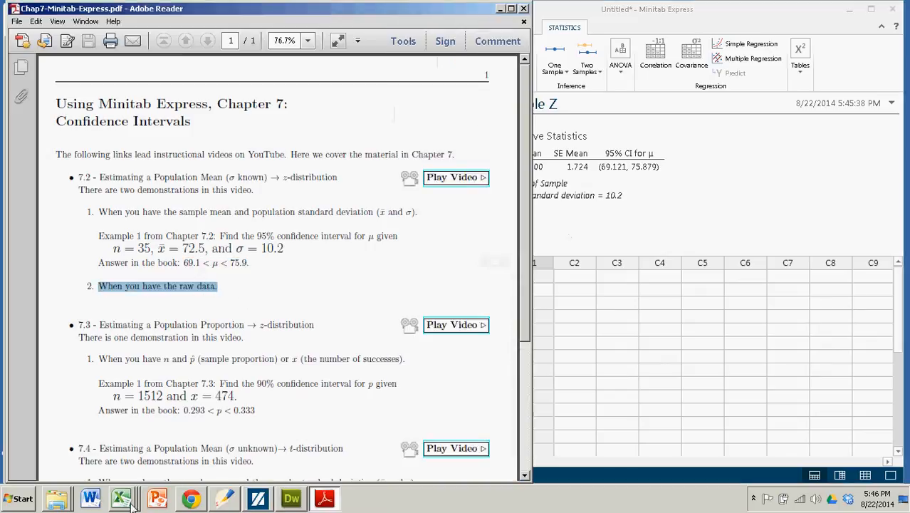
Step: Switch to the Excel Sample sheet and check the population standard deviation of 200
{"action": "left_click", "coordinate": [121, 498]}
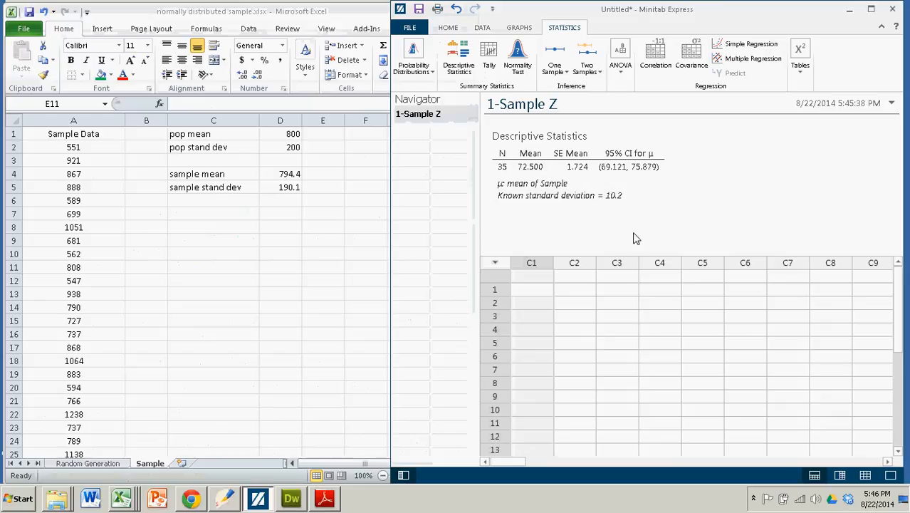
{"action": "left_click", "coordinate": [74, 120]}
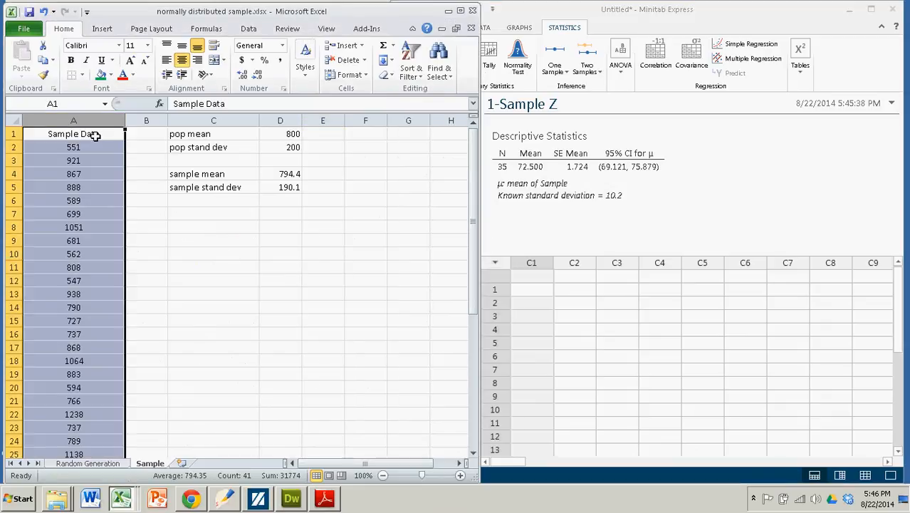
{"action": "scroll", "scroll_direction": "down", "scroll_amount": 3}
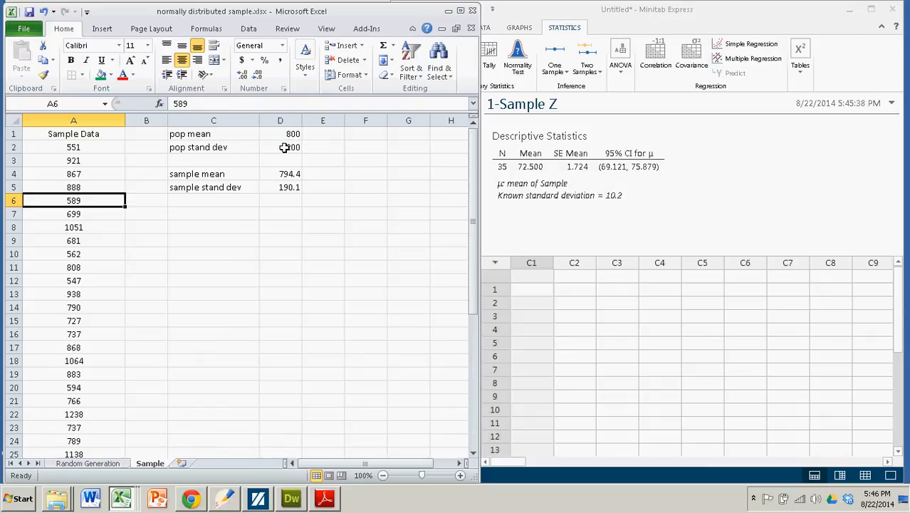
{"action": "left_click", "coordinate": [279, 146]}
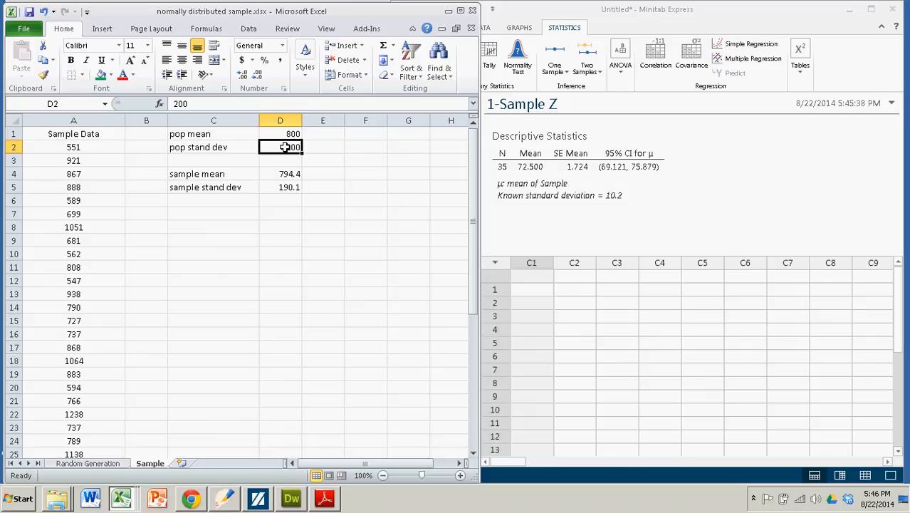
{"action": "left_click", "coordinate": [279, 134]}
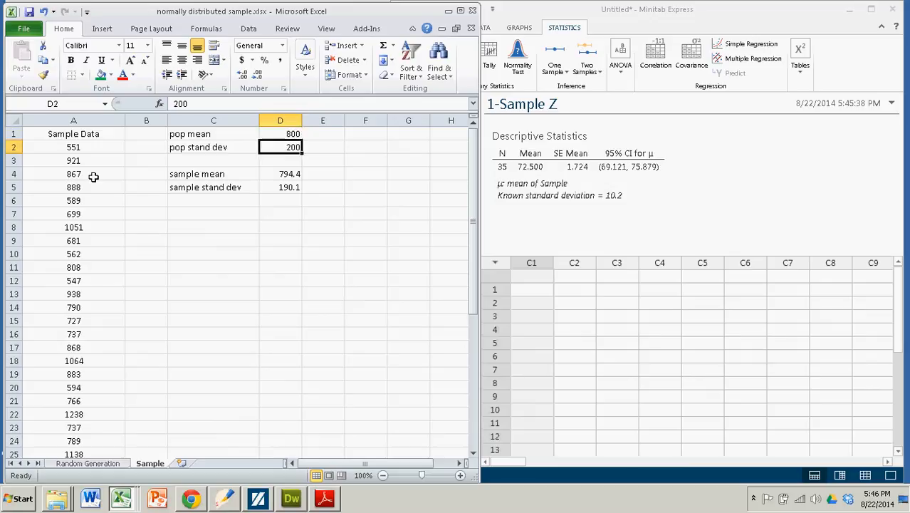
Step: Select the whole Sample Data column in Excel ready to copy
{"action": "left_click", "coordinate": [74, 134]}
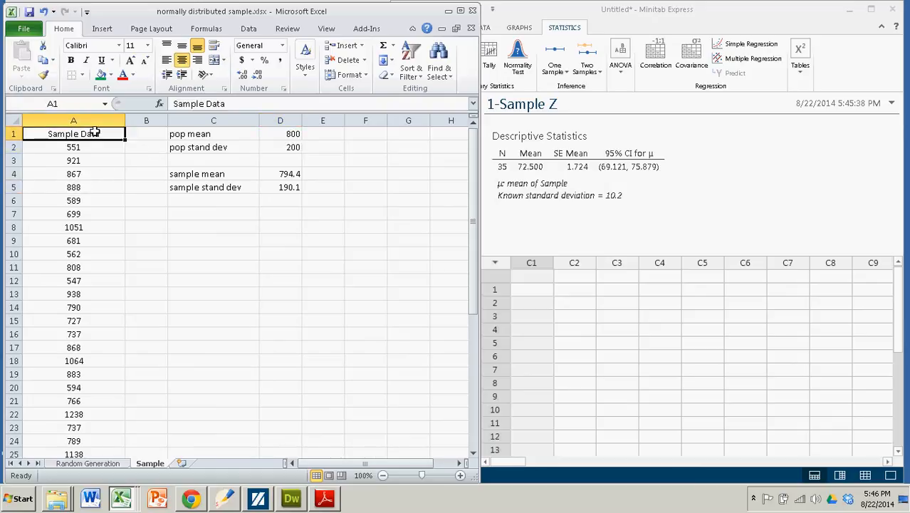
{"action": "mouse_move", "coordinate": [111, 199]}
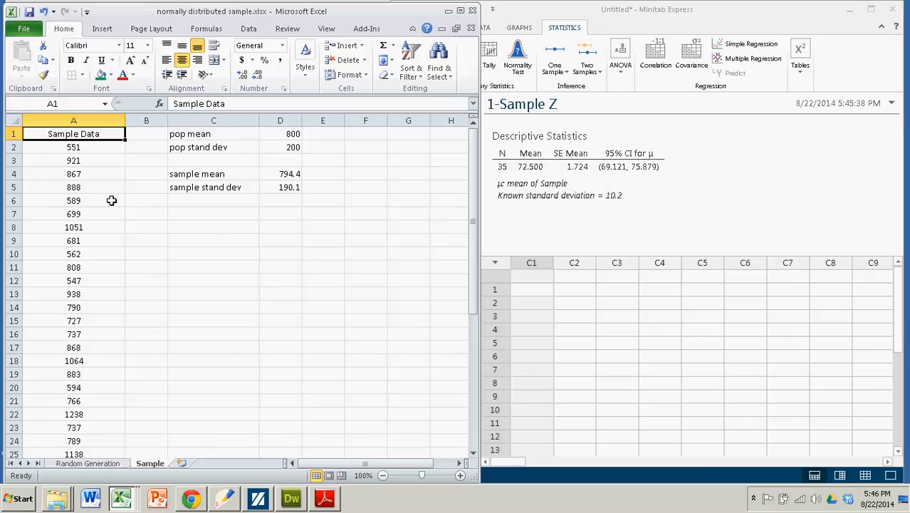
{"action": "left_click", "coordinate": [74, 119]}
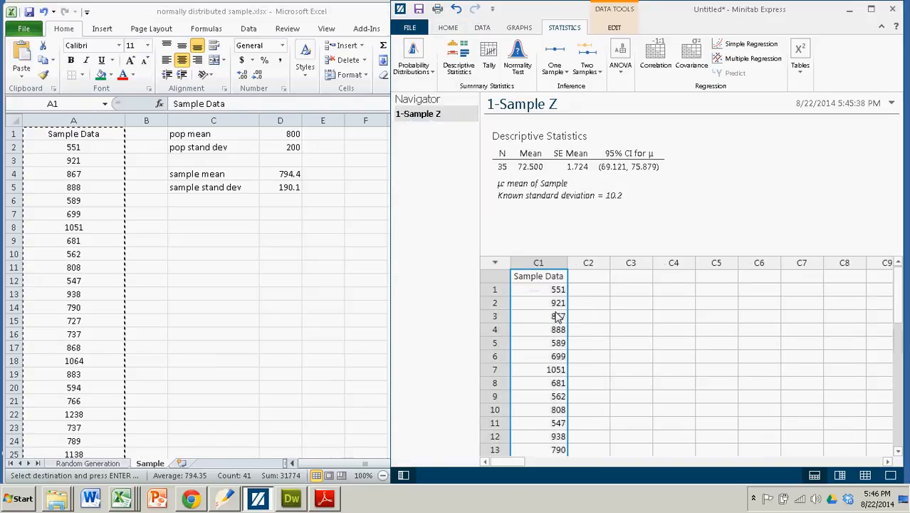
{"action": "mouse_move", "coordinate": [592, 250]}
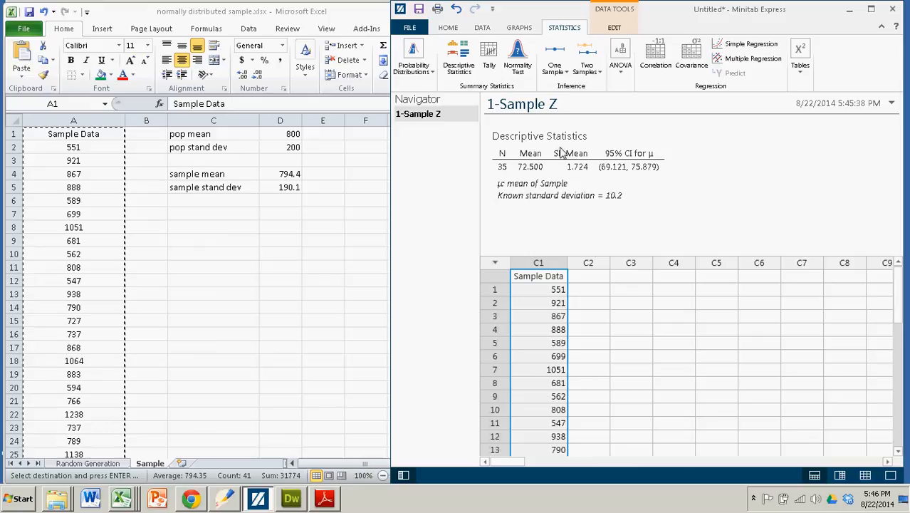
Step: Start a new 1-Sample Z analysis for the pasted Sample Data column
{"action": "left_click", "coordinate": [554, 56]}
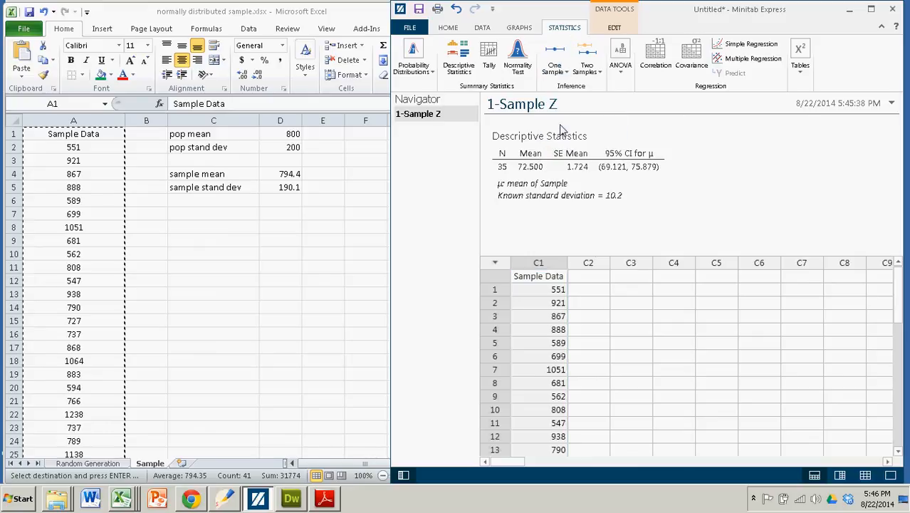
{"action": "left_click", "coordinate": [554, 57]}
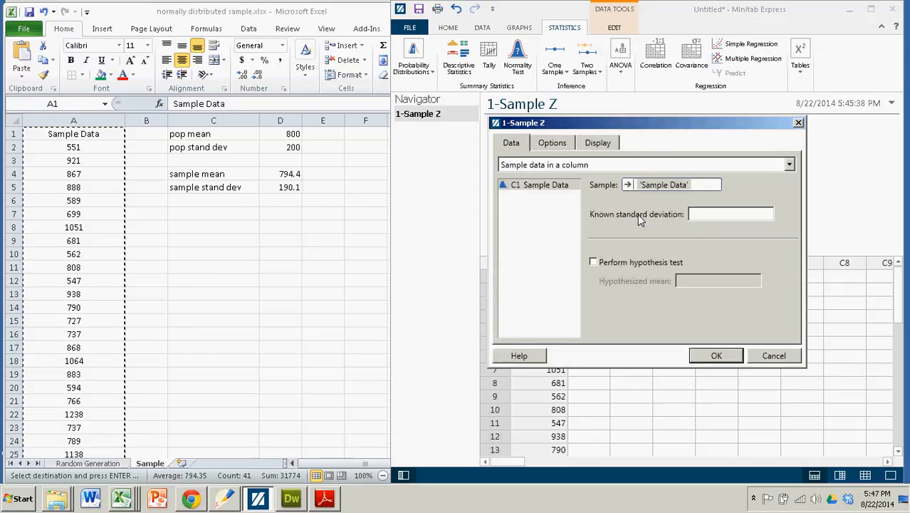
Step: Enter 200 as the known standard deviation for Sample Data
{"action": "left_click", "coordinate": [729, 213]}
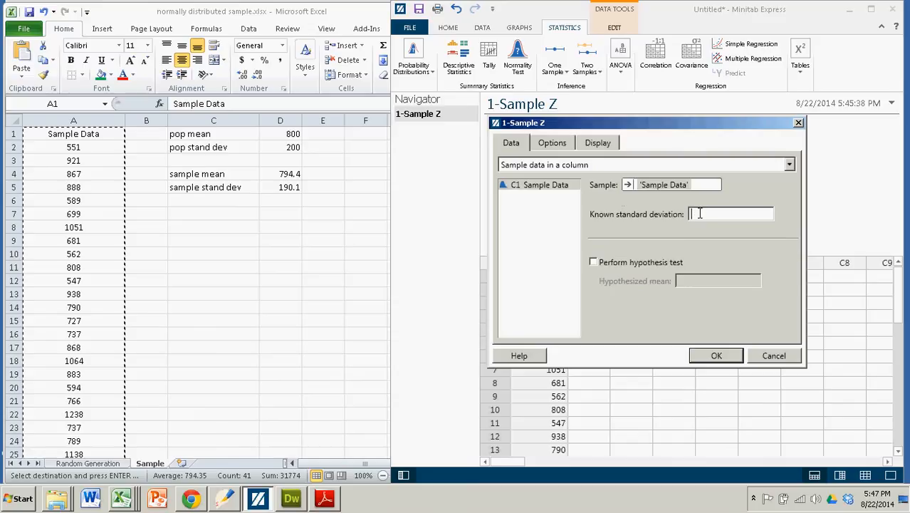
{"action": "type", "text": "20"}
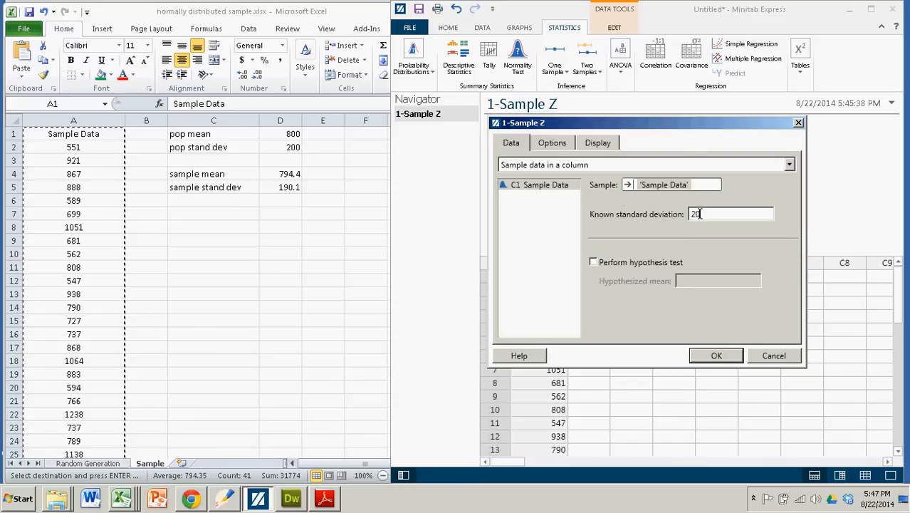
{"action": "type", "text": "0"}
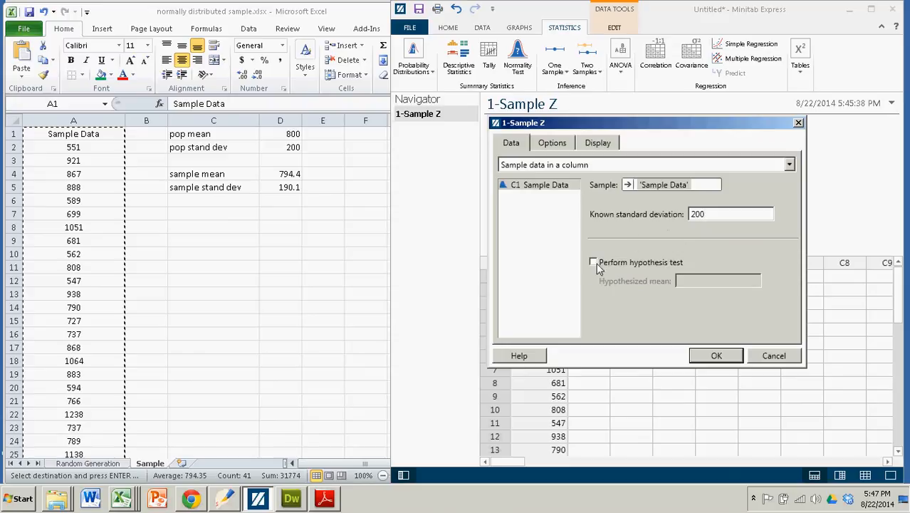
Step: Confirm the 95% confidence level in Options and run the analysis
{"action": "left_click", "coordinate": [553, 142]}
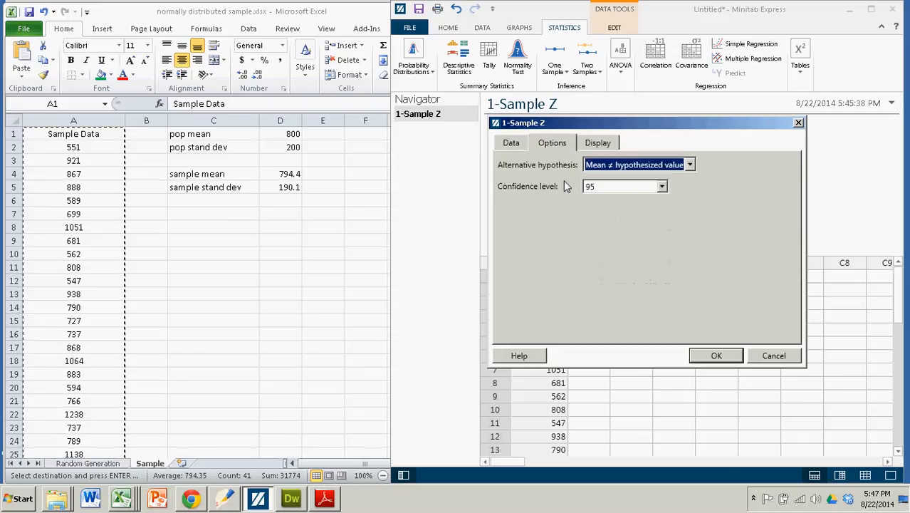
{"action": "left_click", "coordinate": [510, 142]}
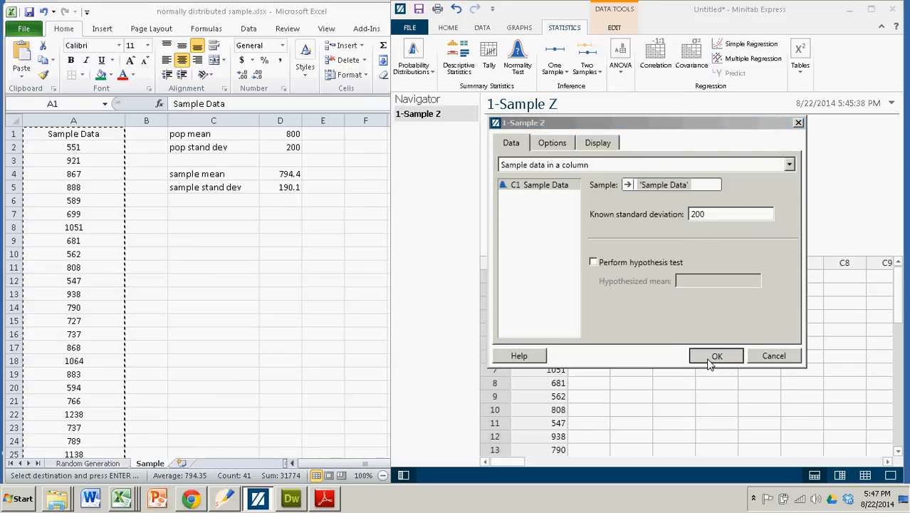
{"action": "left_click", "coordinate": [717, 356]}
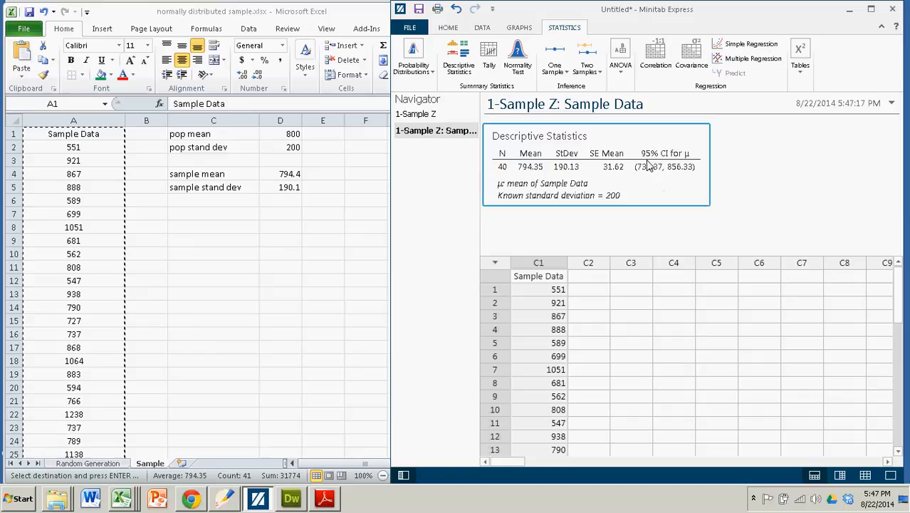
{"action": "mouse_move", "coordinate": [643, 180]}
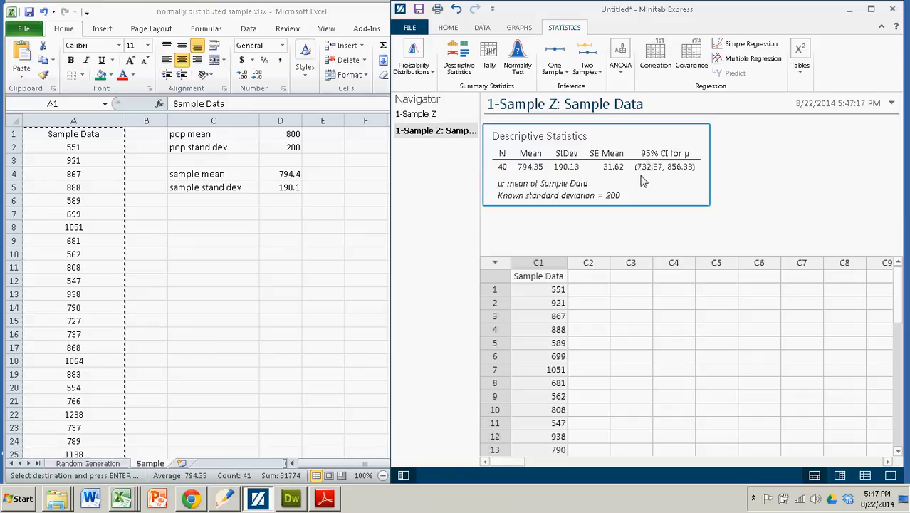
{"action": "mouse_move", "coordinate": [668, 180]}
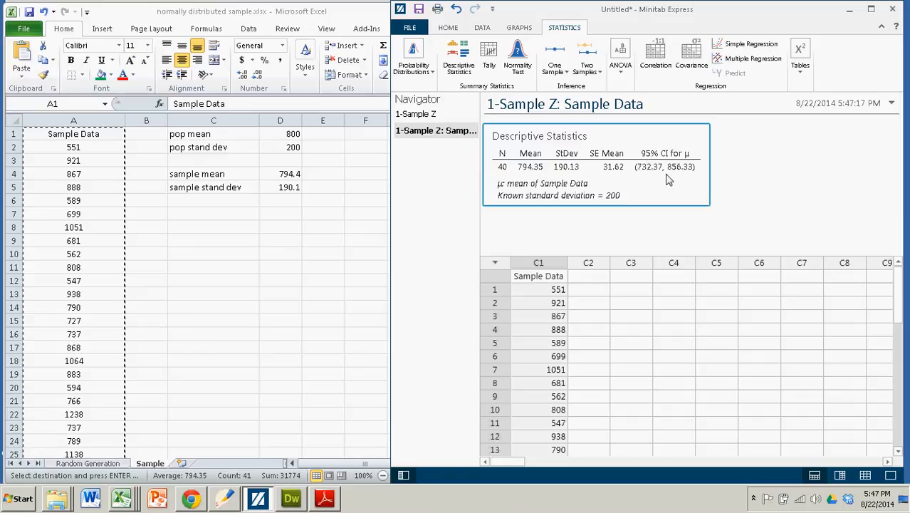
{"action": "mouse_move", "coordinate": [691, 177]}
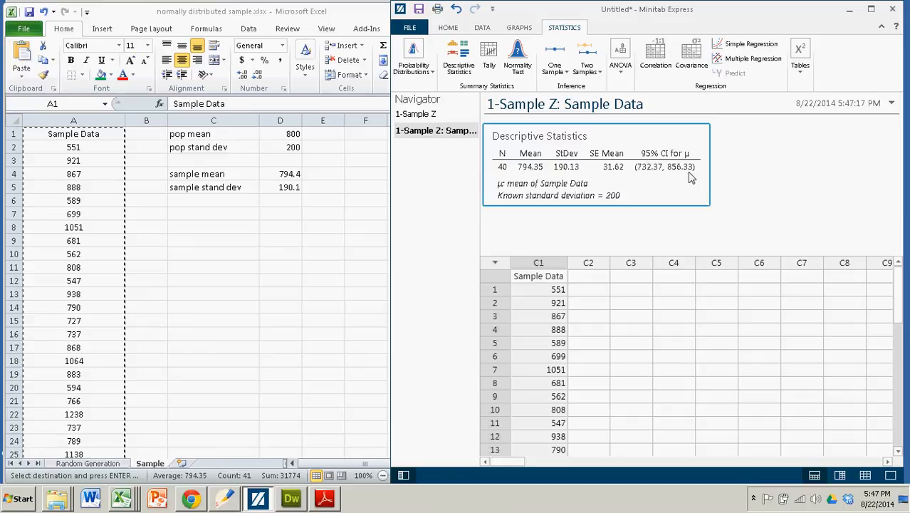
{"action": "mouse_move", "coordinate": [544, 330]}
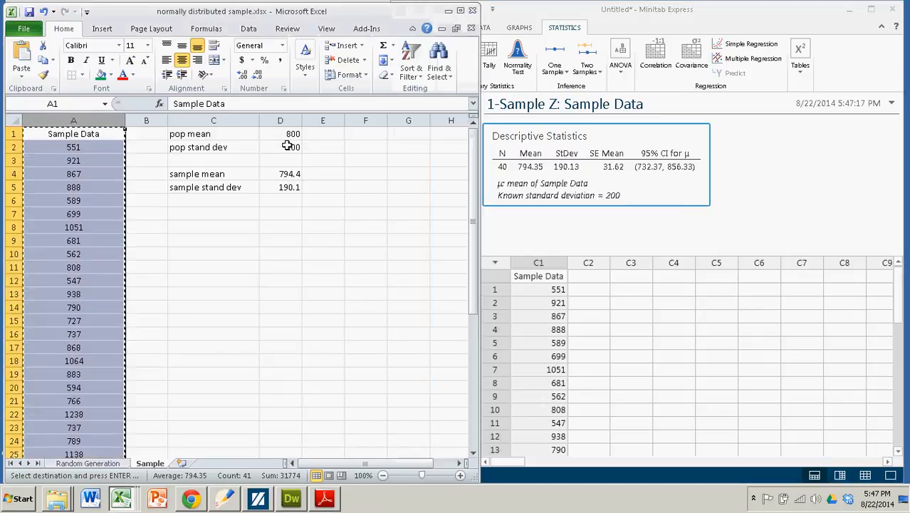
{"action": "left_click", "coordinate": [279, 147]}
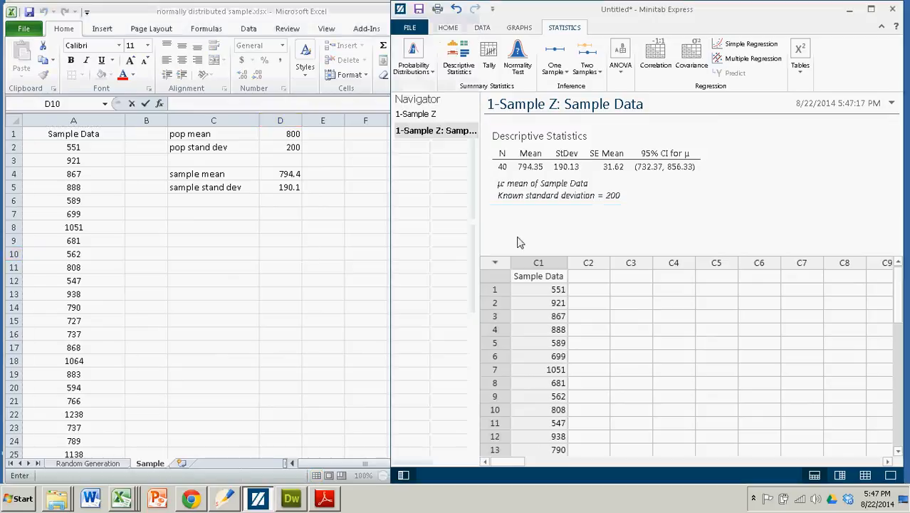
{"action": "mouse_move", "coordinate": [536, 239]}
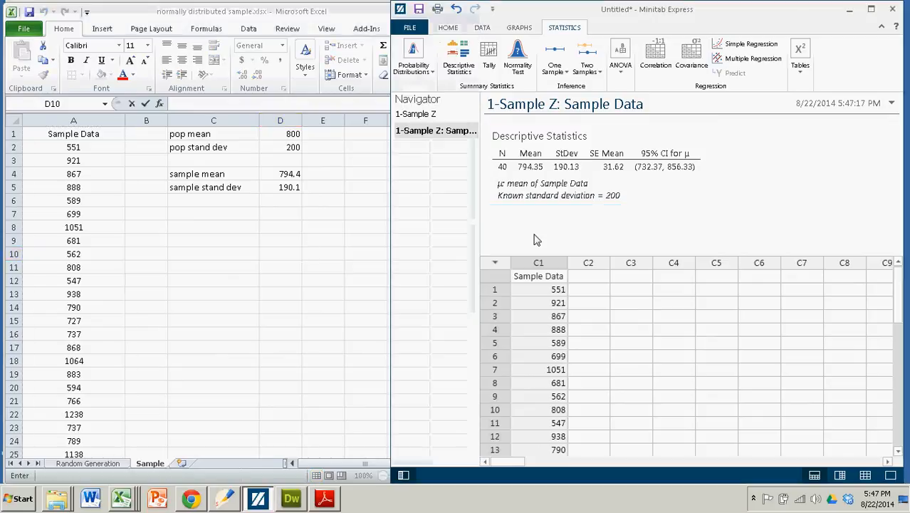